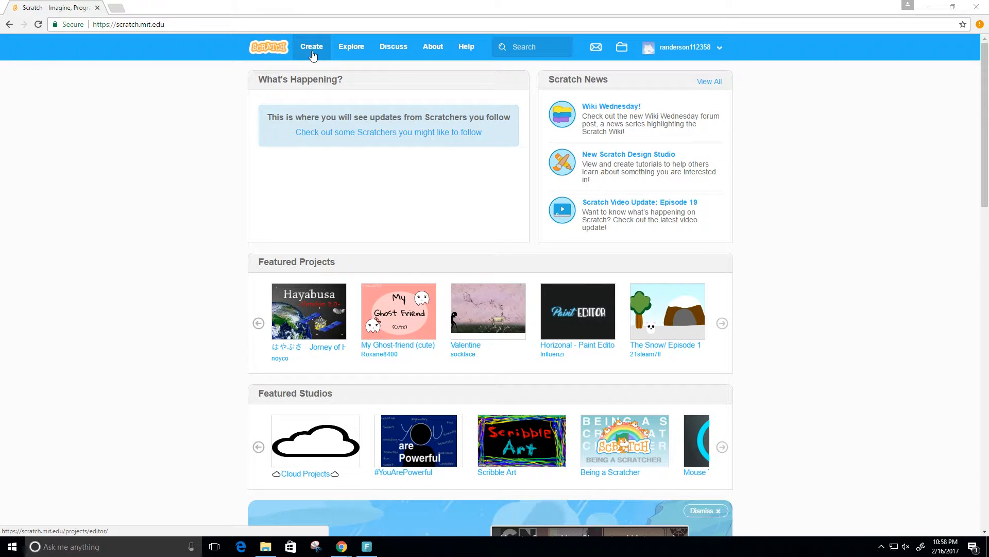
- Start a new untitled project from the Create link on the Scratch home page
click(311, 47)
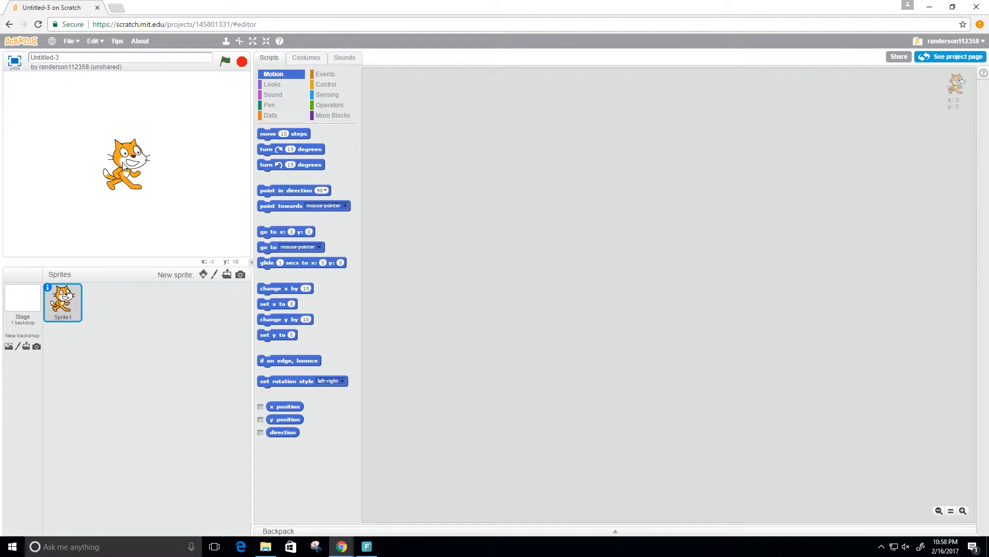
- Drag the cat sprite toward the upper left of the stage
drag(126, 164, 110, 124)
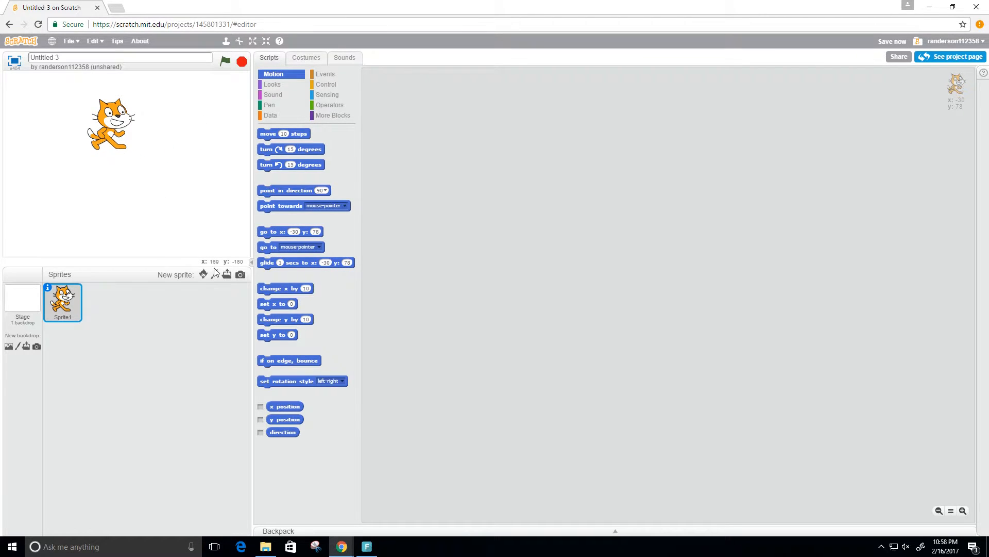
mouse_move(209, 272)
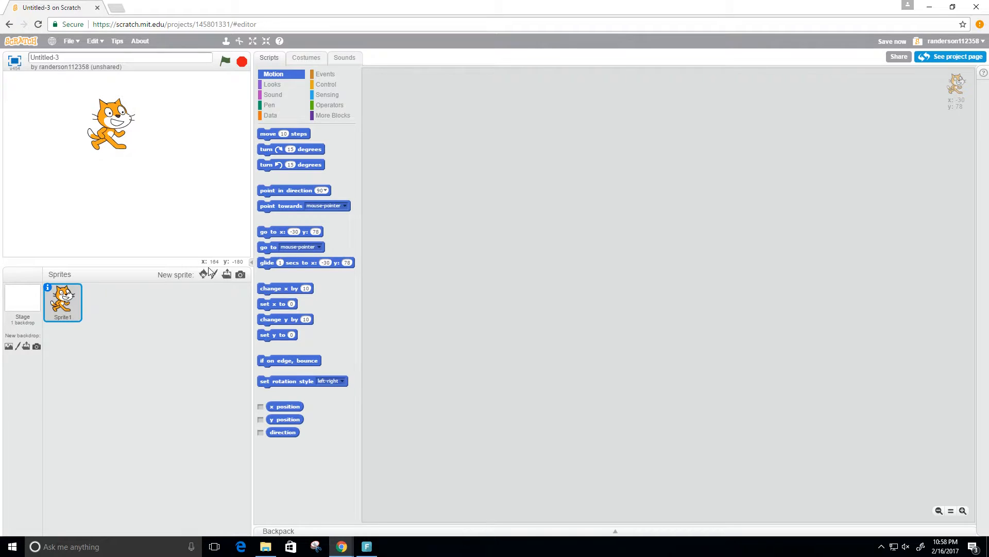
mouse_move(234, 233)
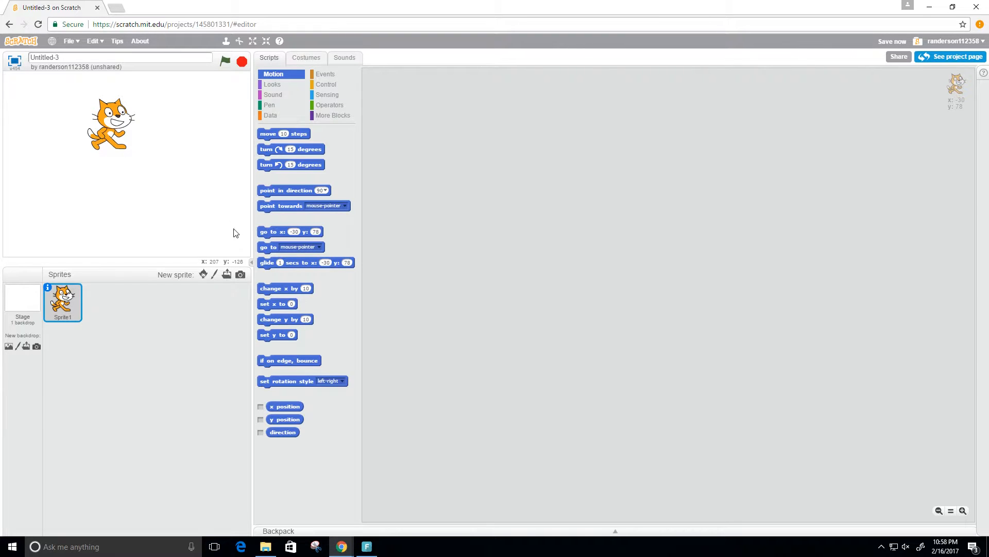
mouse_move(188, 229)
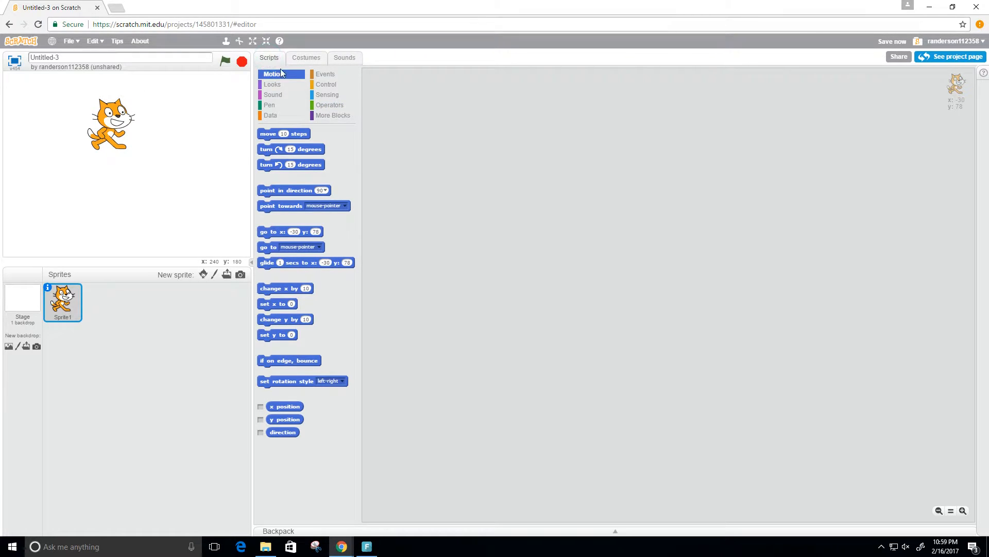
- Browse the Events, Sensing and Operators block categories in the palette
click(326, 73)
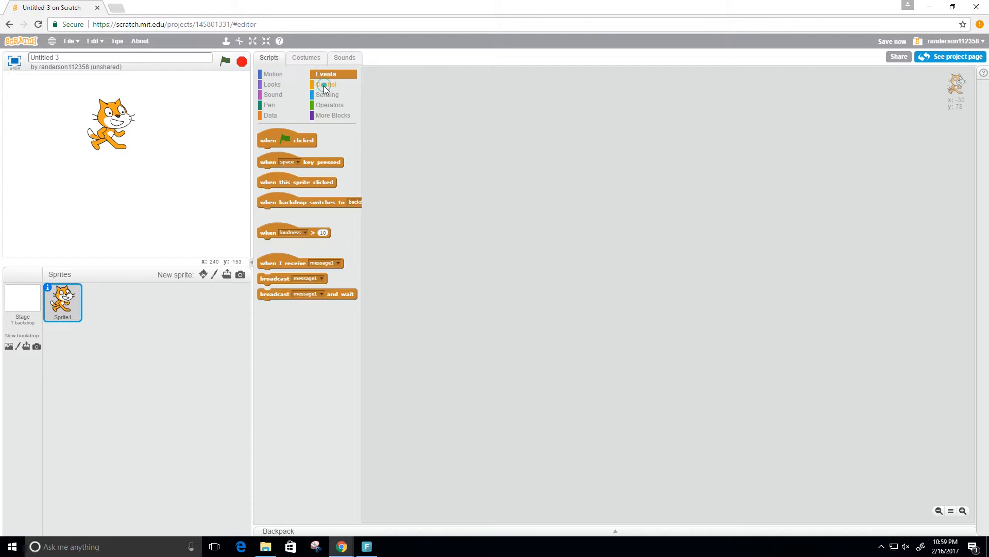
click(328, 94)
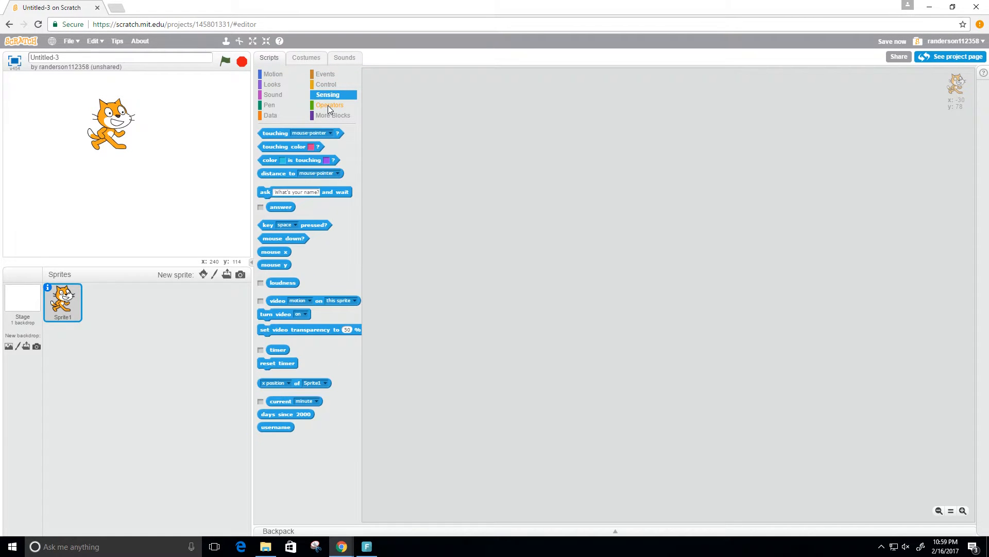
click(329, 104)
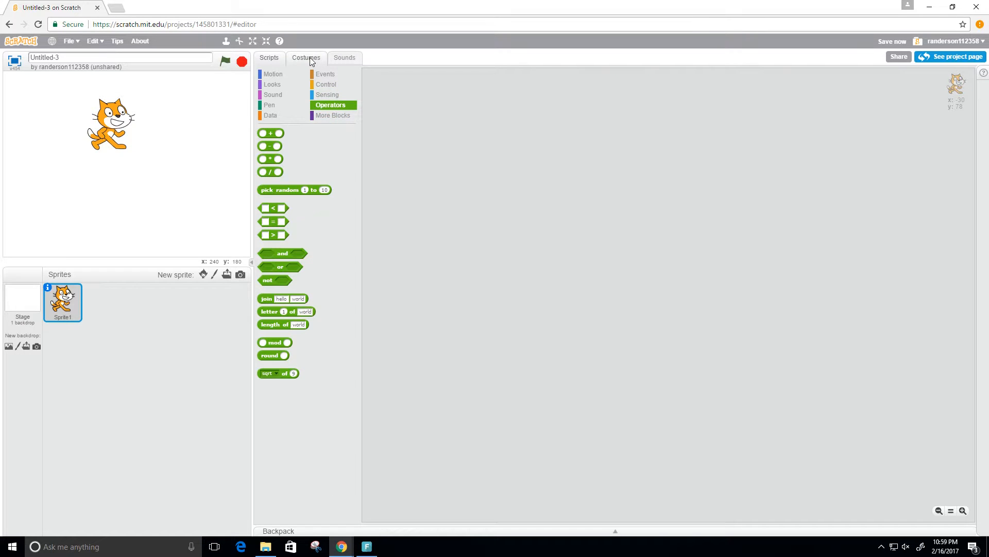
- View the cat's costumes, trying costume2 and returning to costume1
click(307, 57)
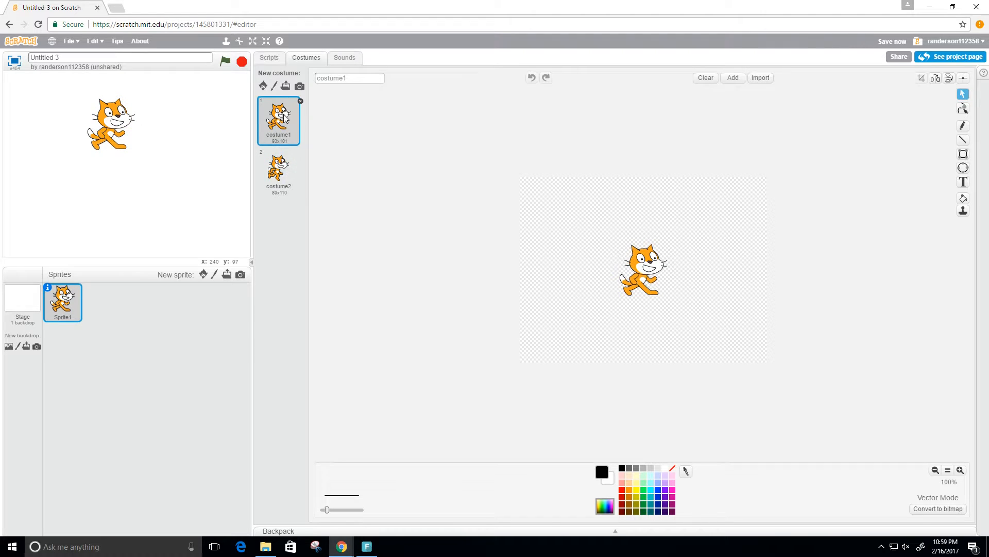
click(279, 171)
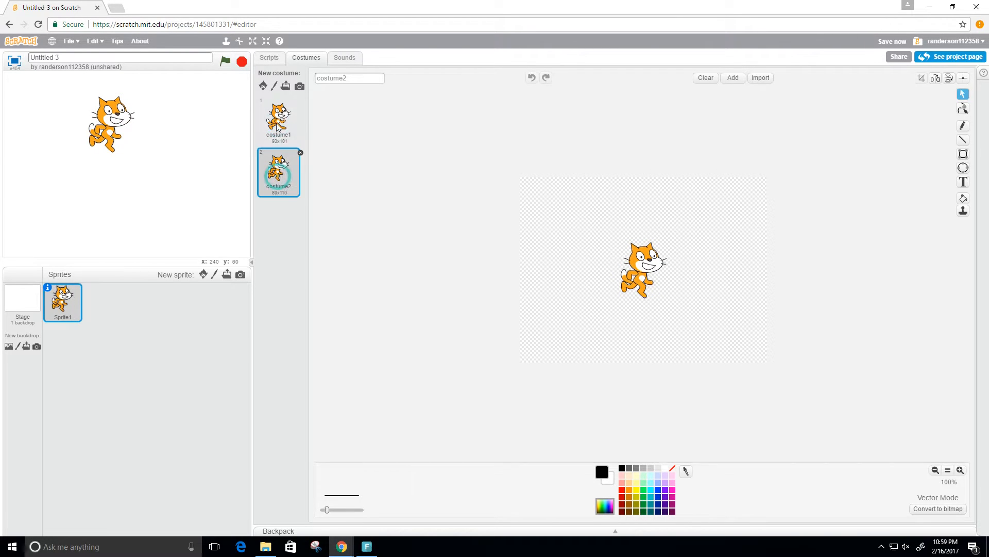
click(279, 121)
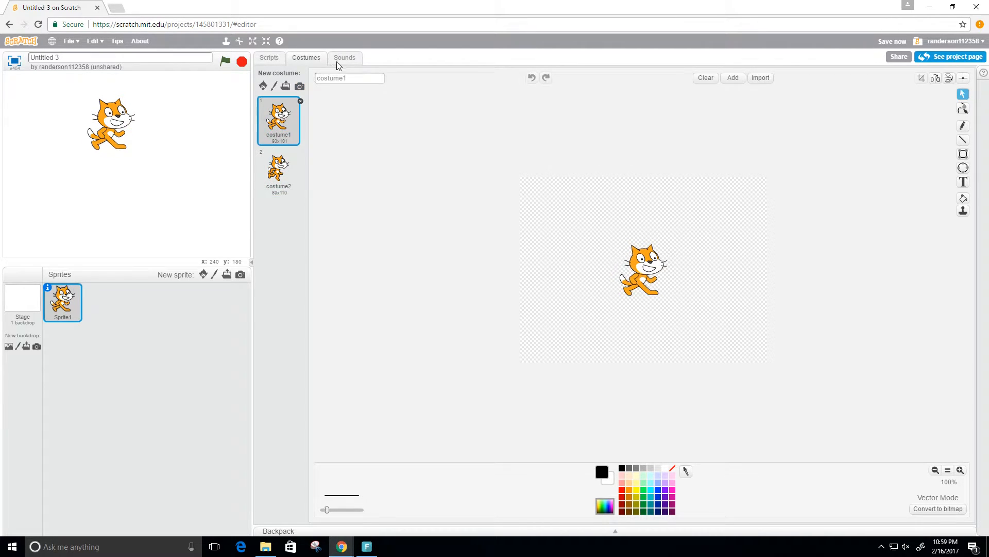
- Play the cat's meow sound, try the record button, then return to Scripts
click(345, 58)
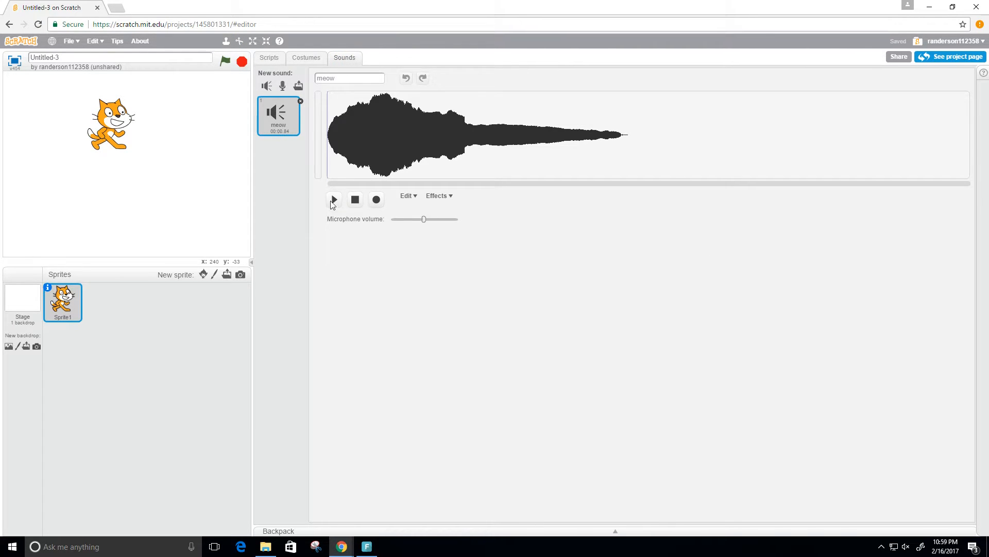
click(333, 199)
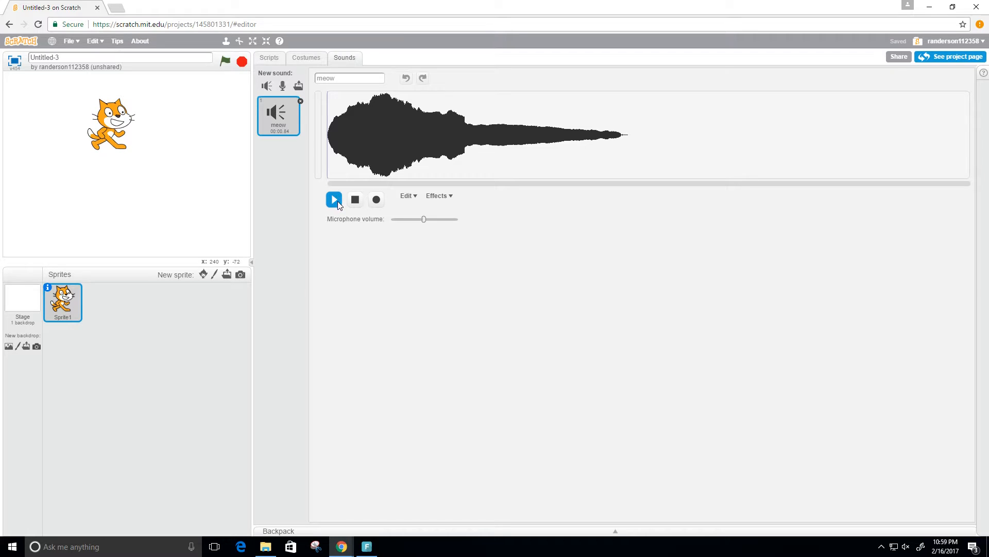
click(334, 199)
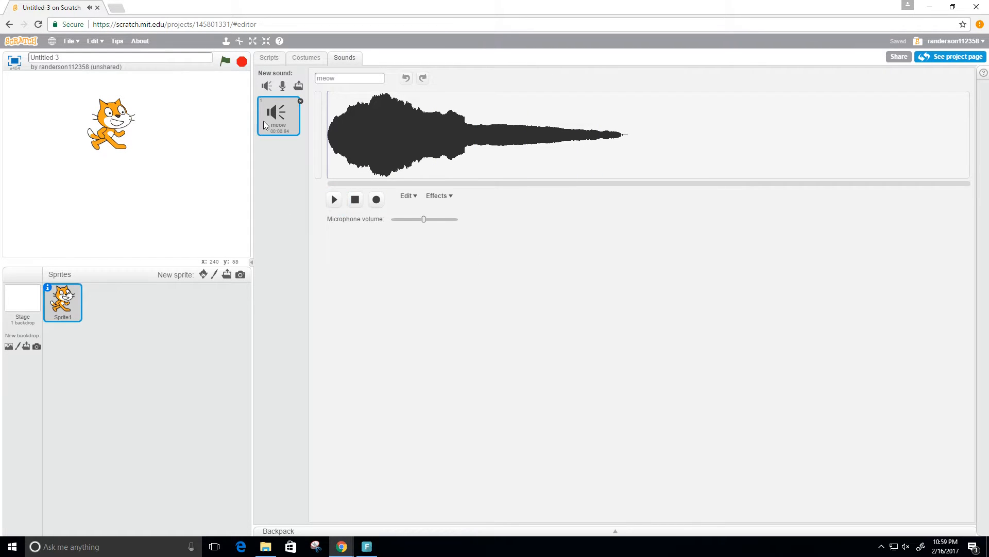
click(376, 200)
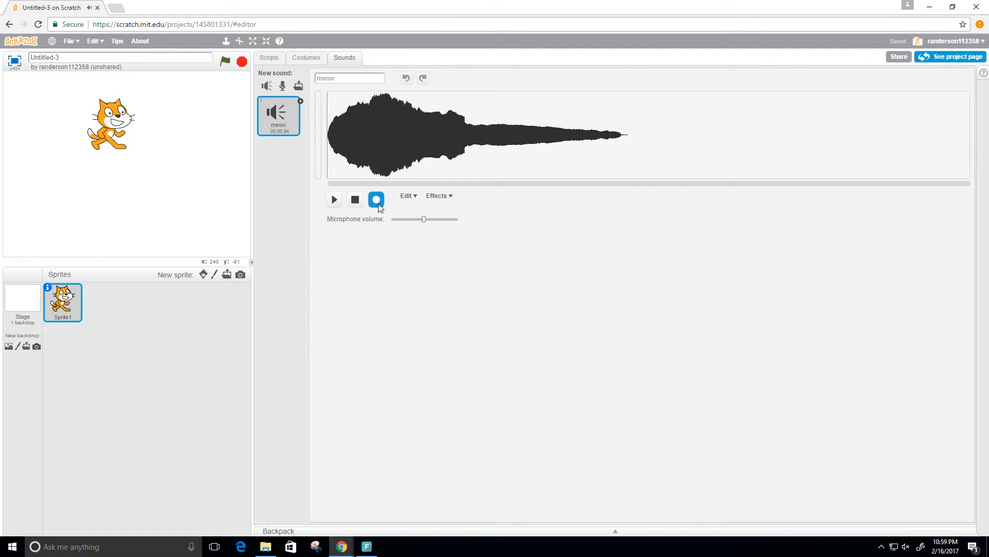
click(375, 200)
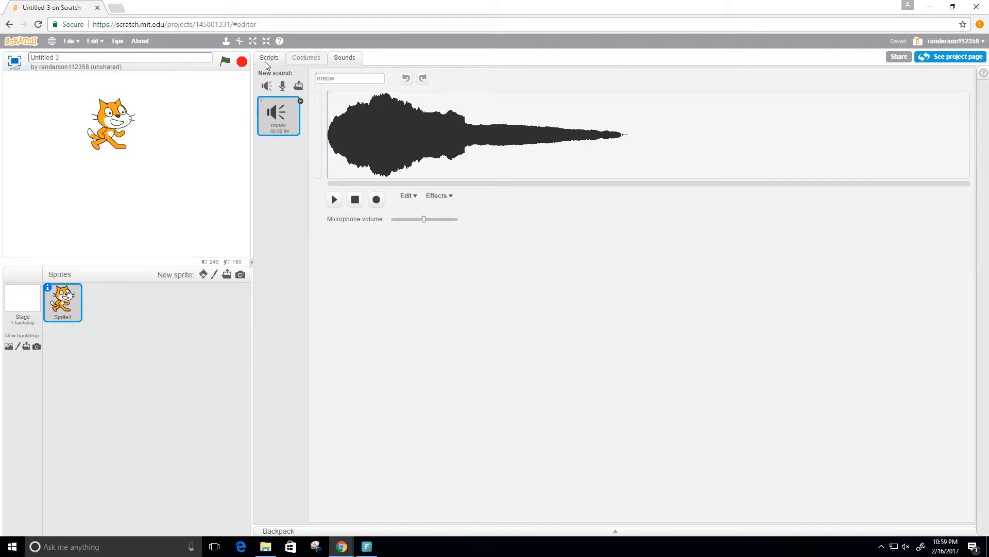
click(269, 57)
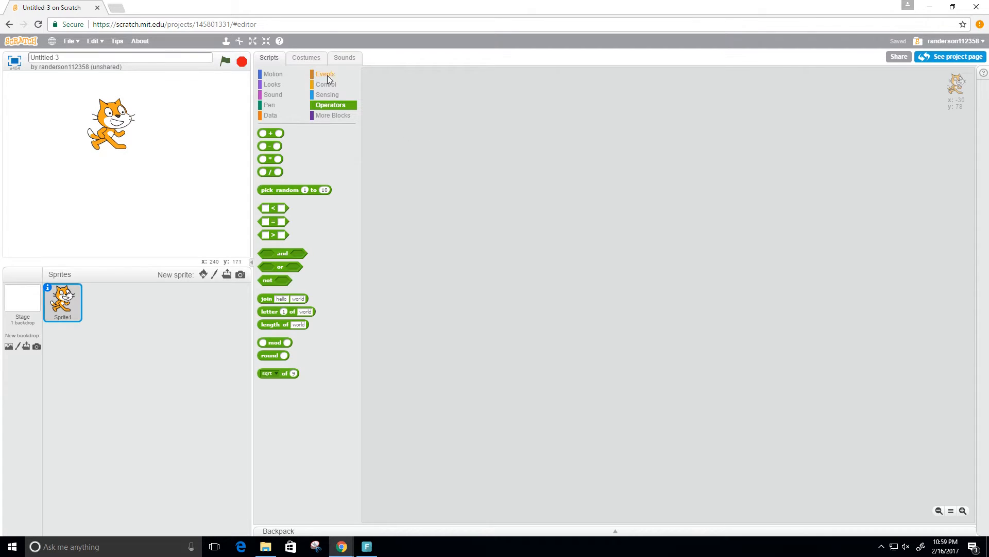
- Build a green-flag script with a 'say Hello, World! for 2 secs' block attached
click(324, 74)
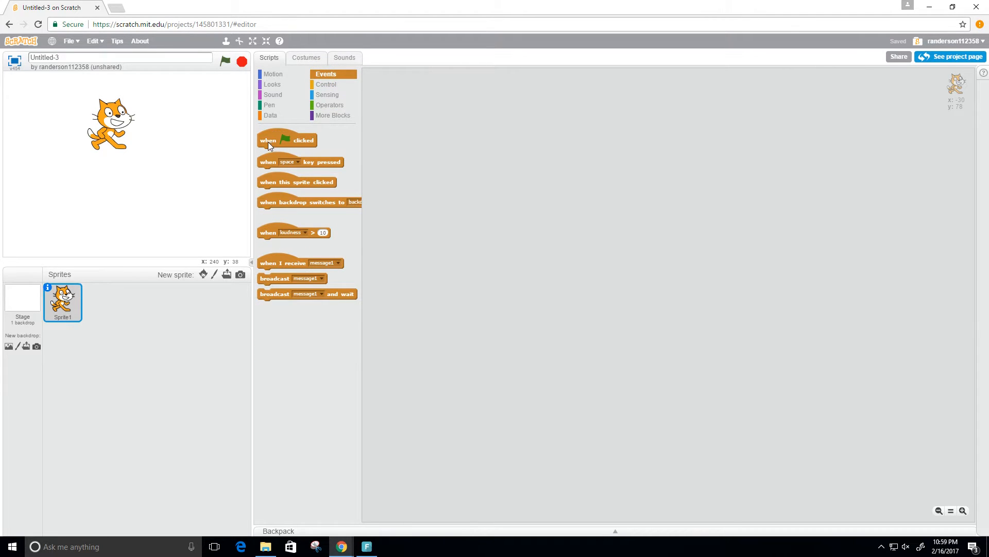
drag(287, 139, 402, 129)
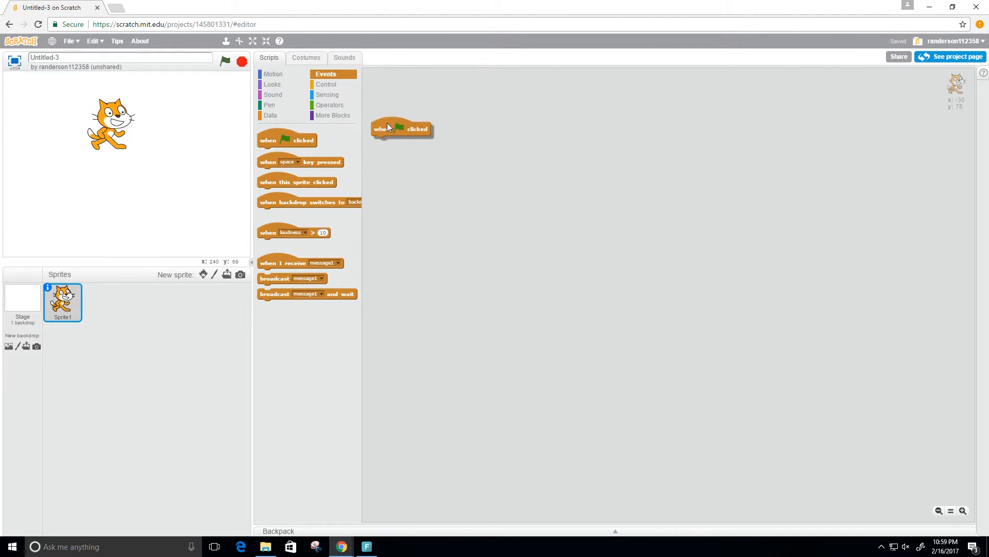
drag(388, 126, 424, 105)
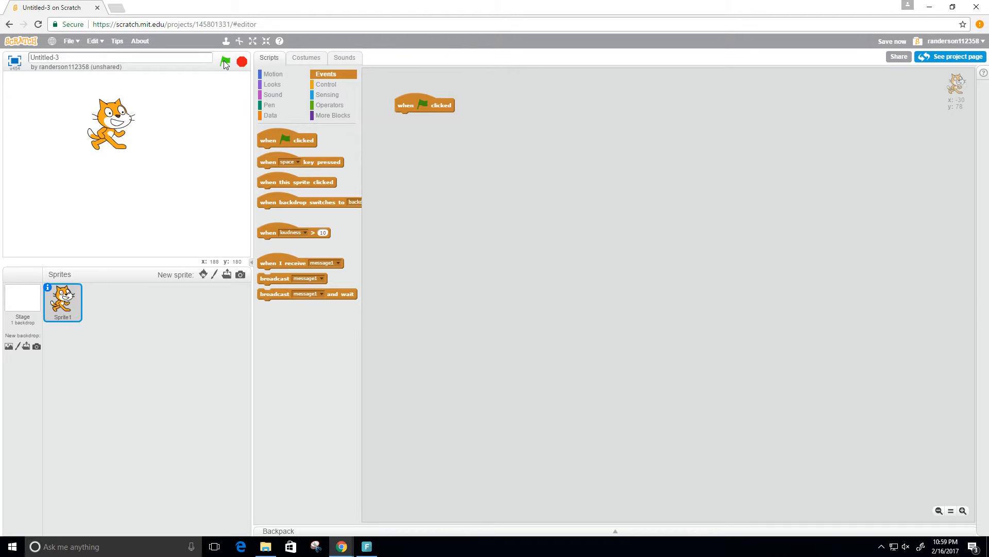
click(273, 84)
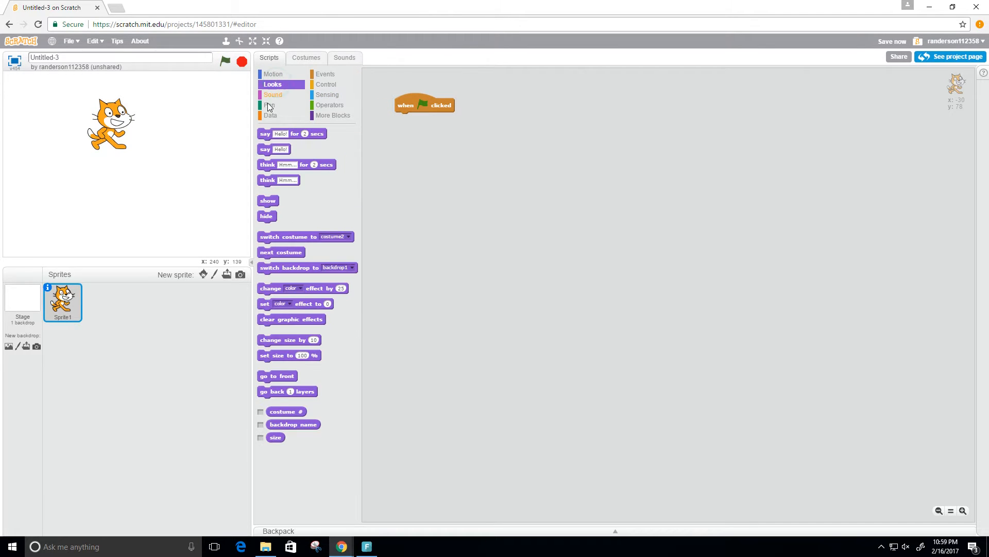
drag(292, 133, 410, 128)
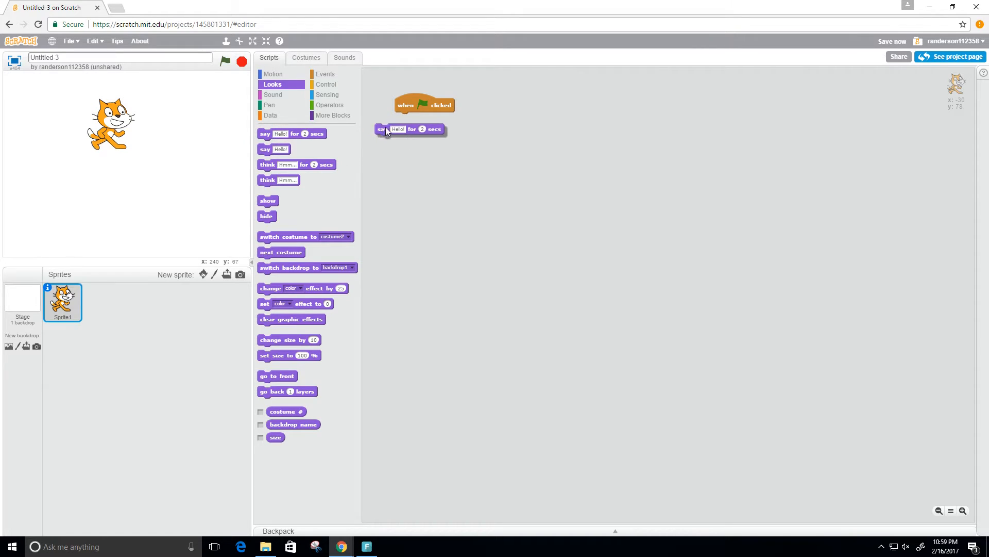
drag(380, 129, 402, 118)
text(, World)
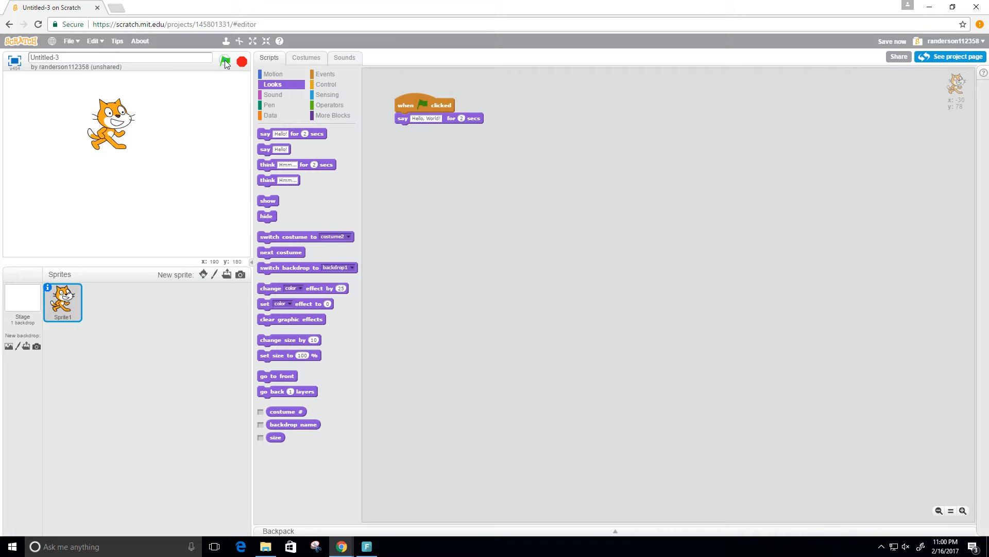
click(225, 61)
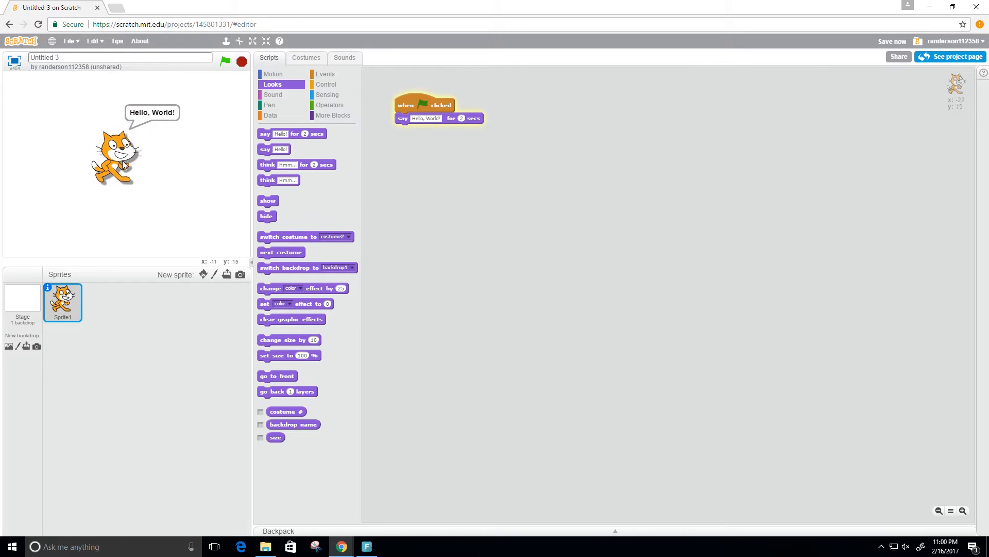
click(226, 61)
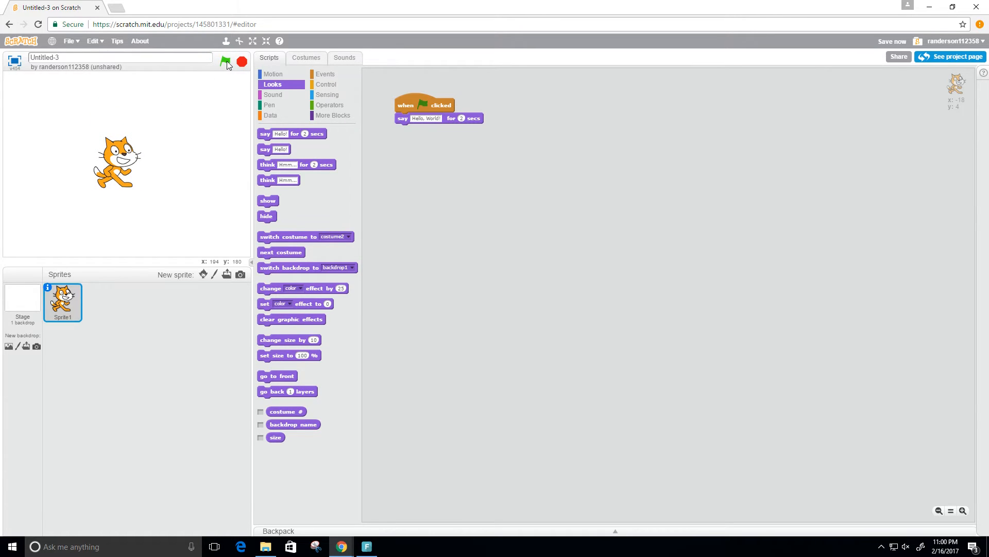
click(226, 61)
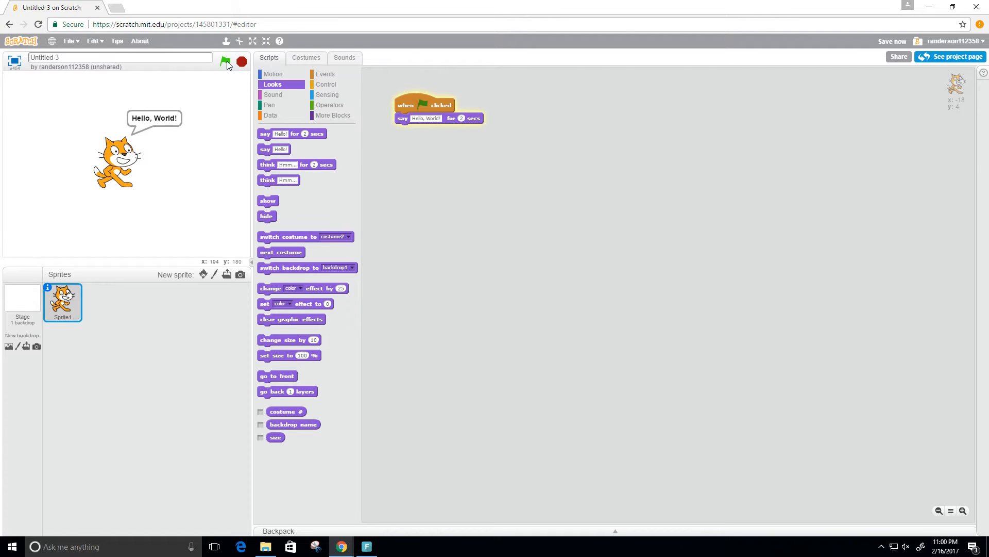
click(242, 62)
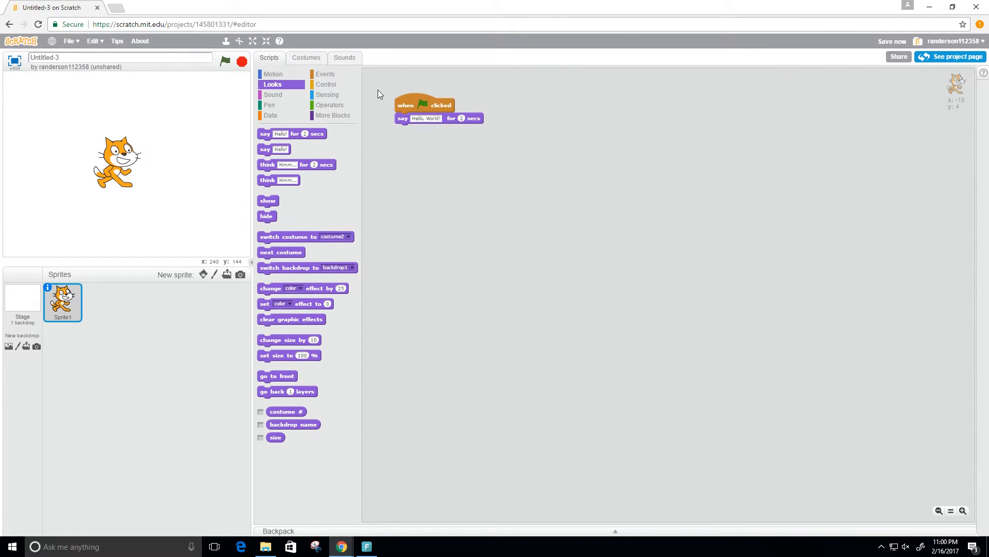
mouse_move(883, 93)
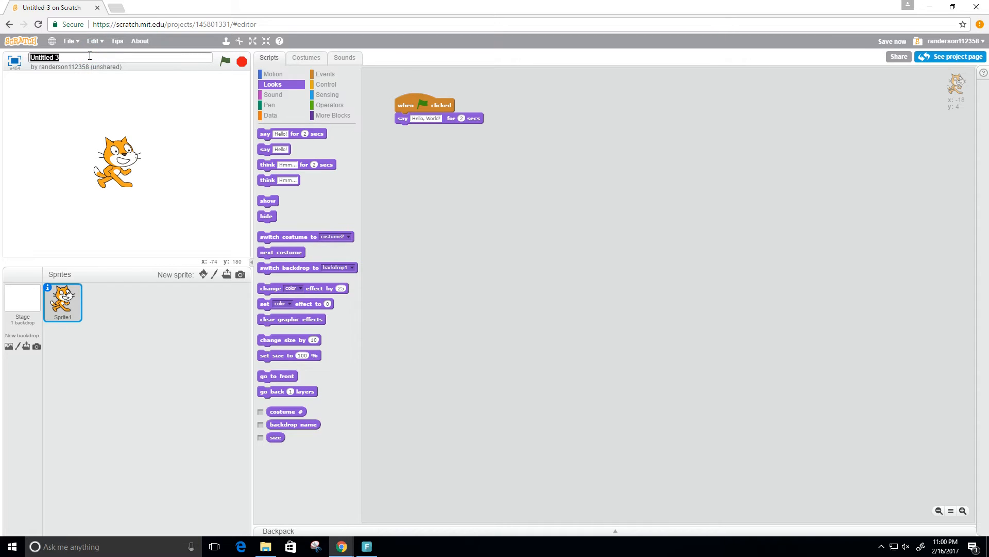
- Title the project 'Hello World', save it, and open the account menu
text(Hello World)
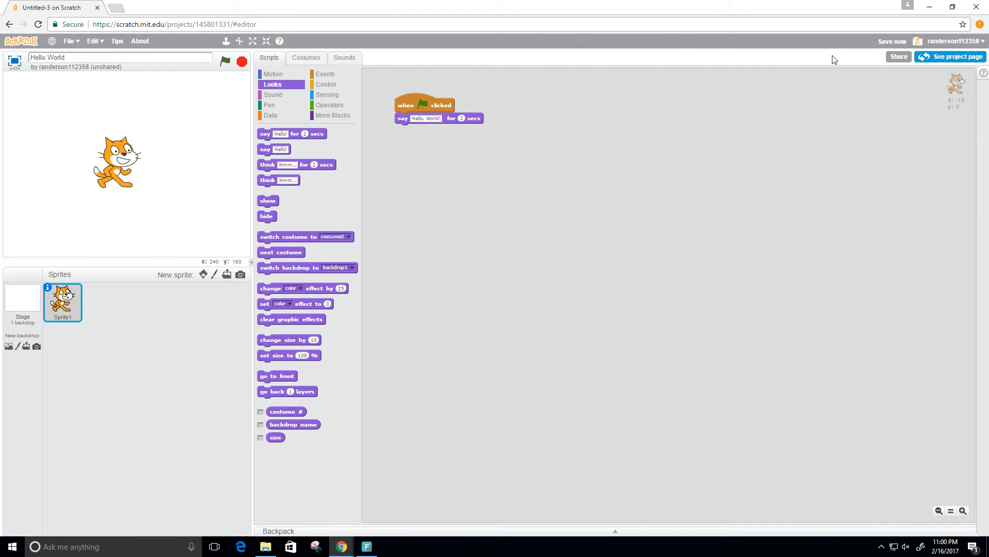
click(892, 41)
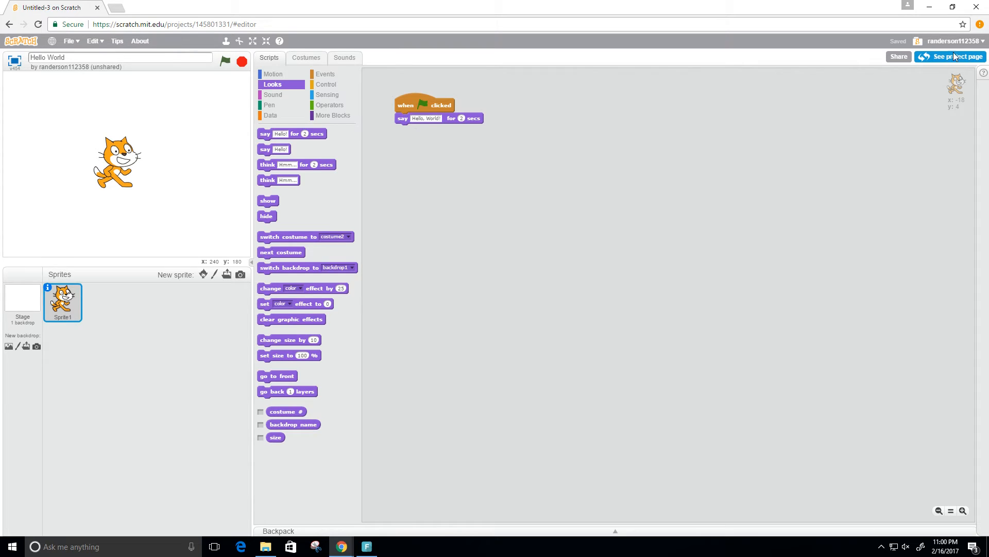
click(953, 42)
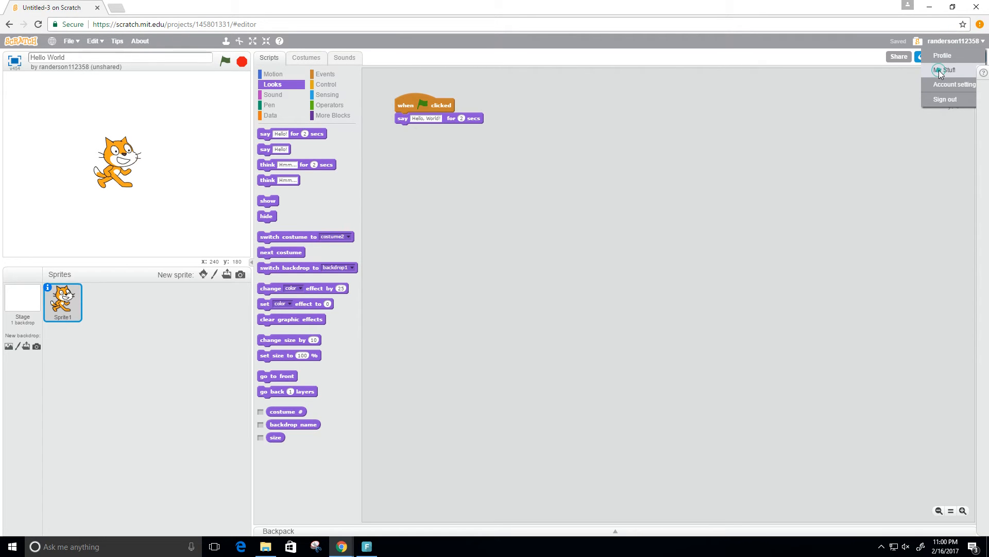
- Go to My Stuff, open the Hello World project page and run it with the green flag
click(949, 70)
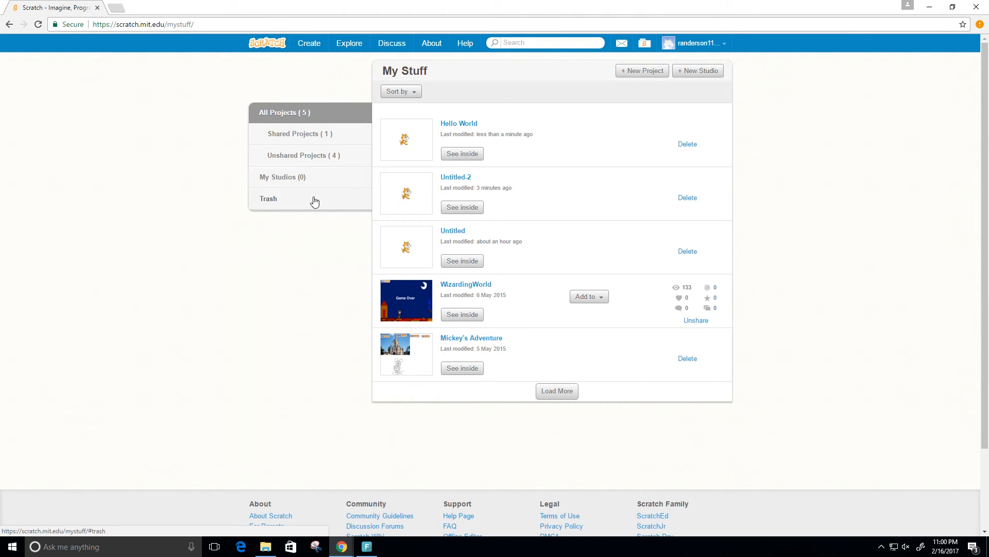
click(459, 123)
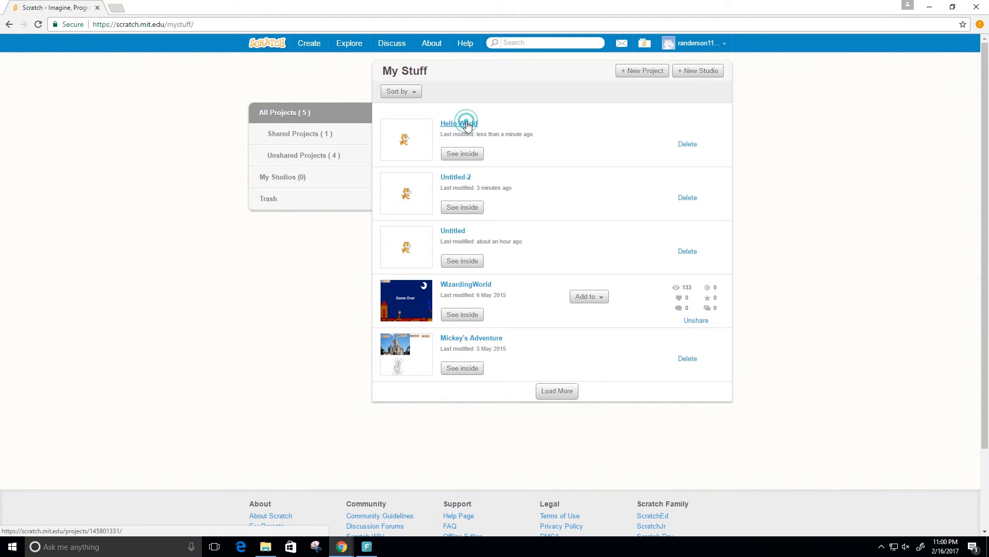
click(459, 123)
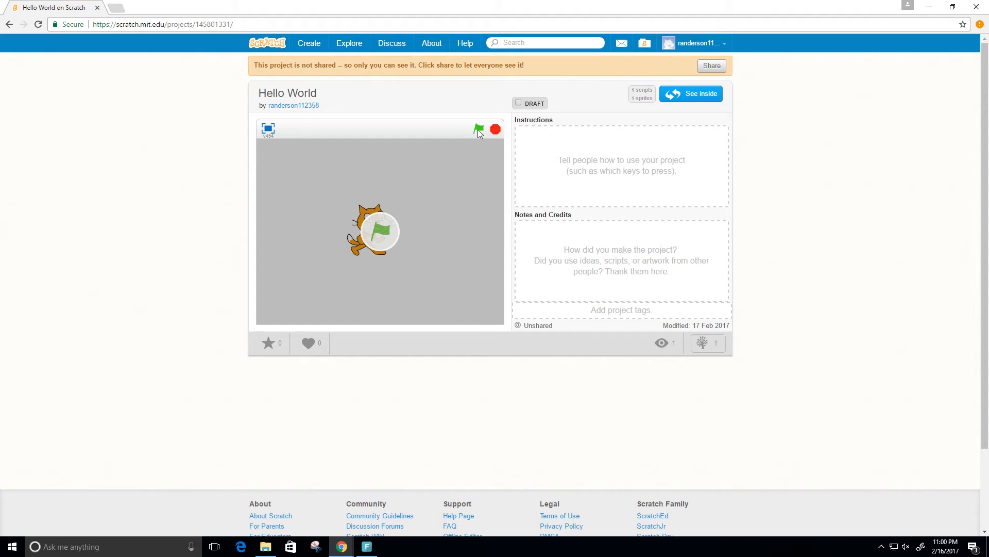
click(478, 129)
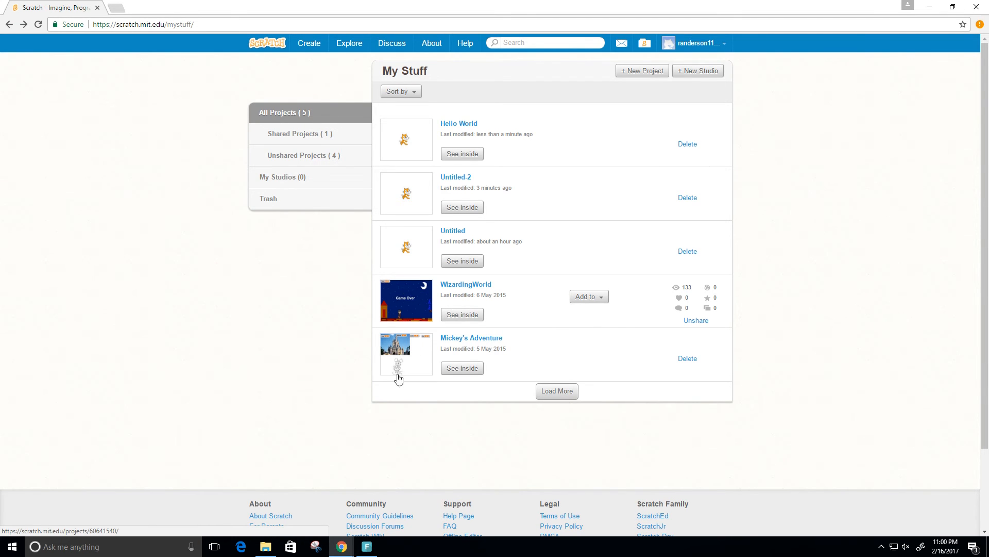
mouse_move(374, 357)
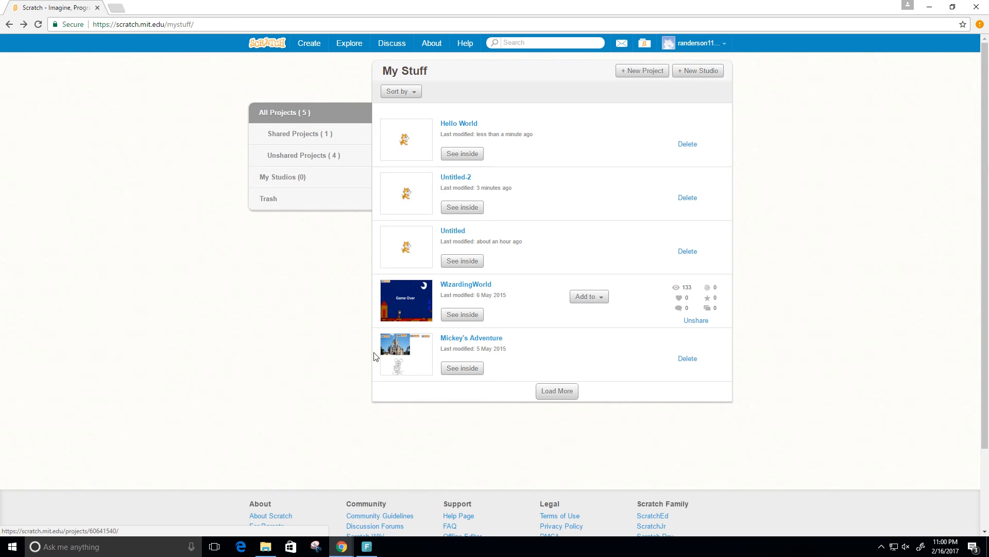
mouse_move(471, 337)
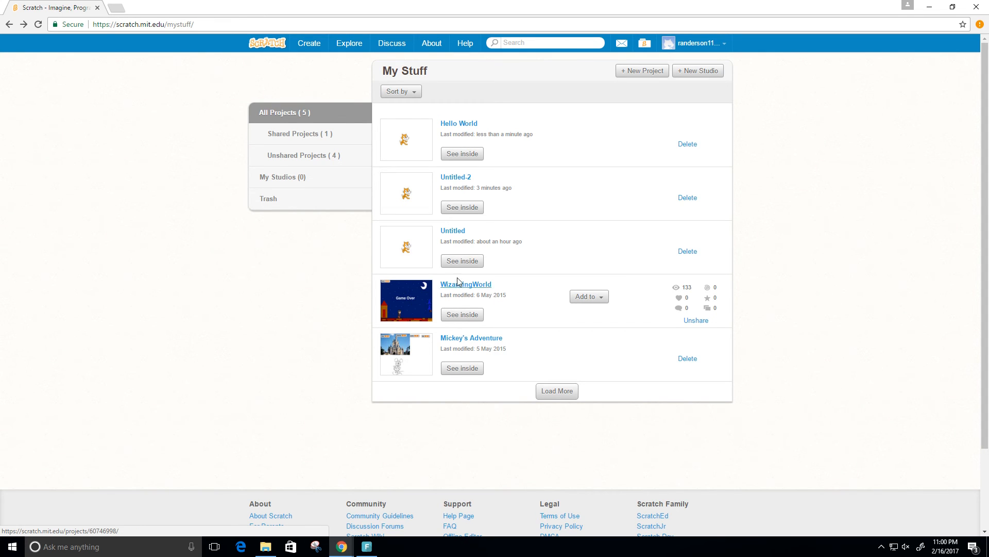
mouse_move(455, 294)
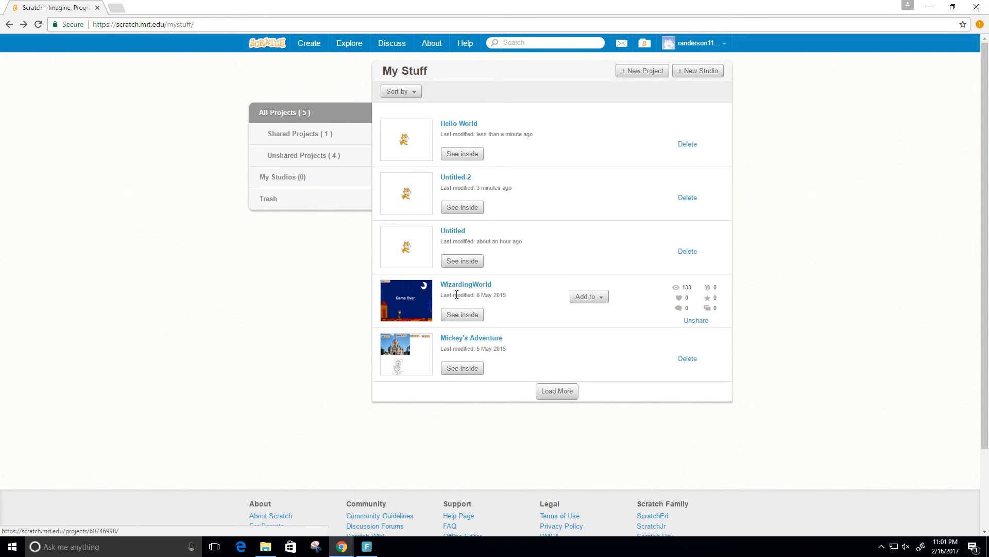